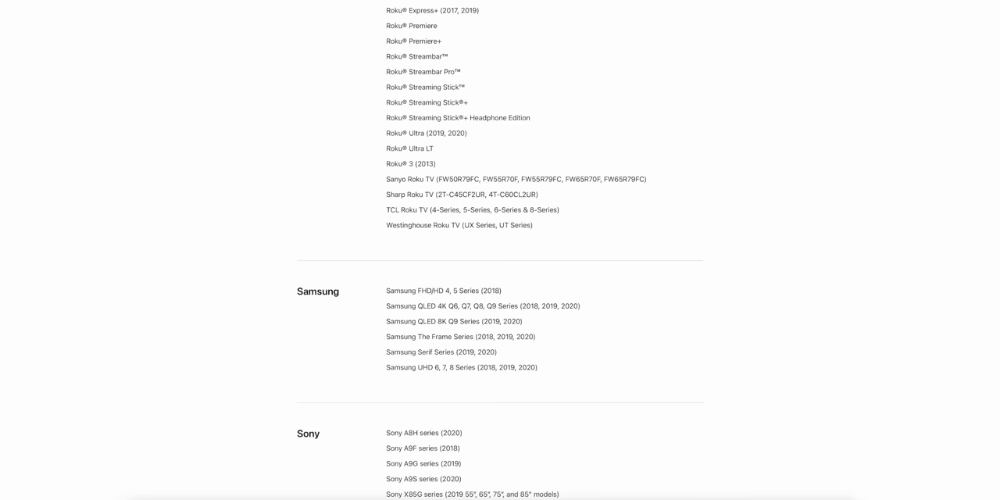
Step: Scroll the AirPlay 2 TV list past Roku down to the Samsung and Sony series
{"action": "scroll", "scroll_direction": "down", "scroll_amount": 3}
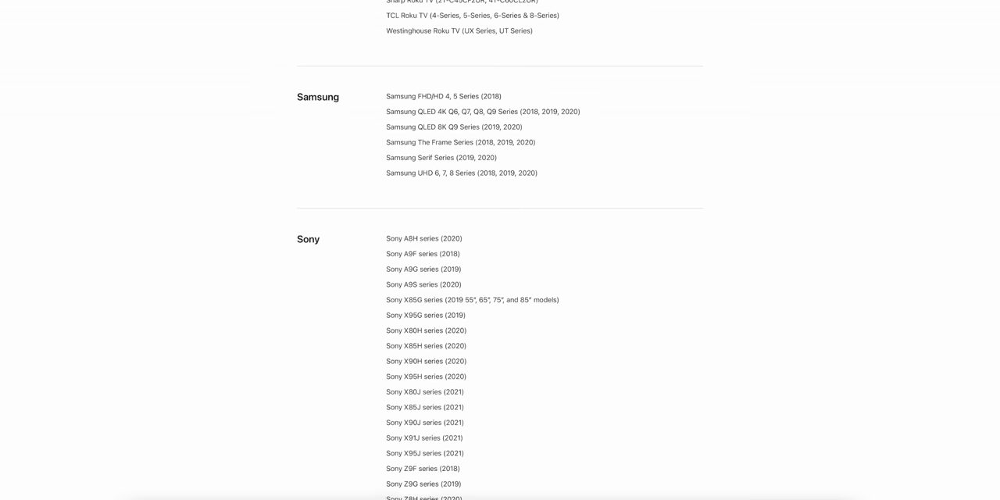
{"action": "scroll", "scroll_direction": "down", "scroll_amount": 3}
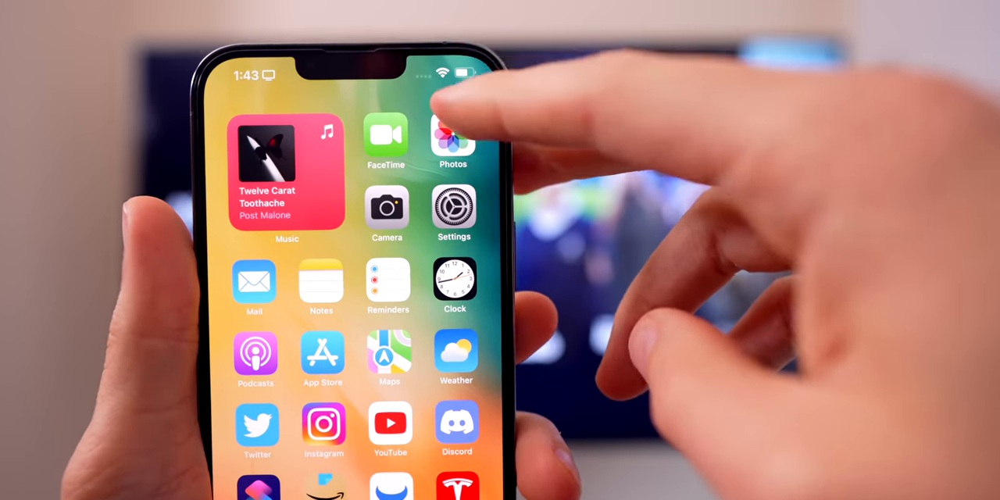
Step: Open Settings on the iPhone home screen to reach the Wi‑Fi page
{"action": "left_click", "coordinate": [453, 211]}
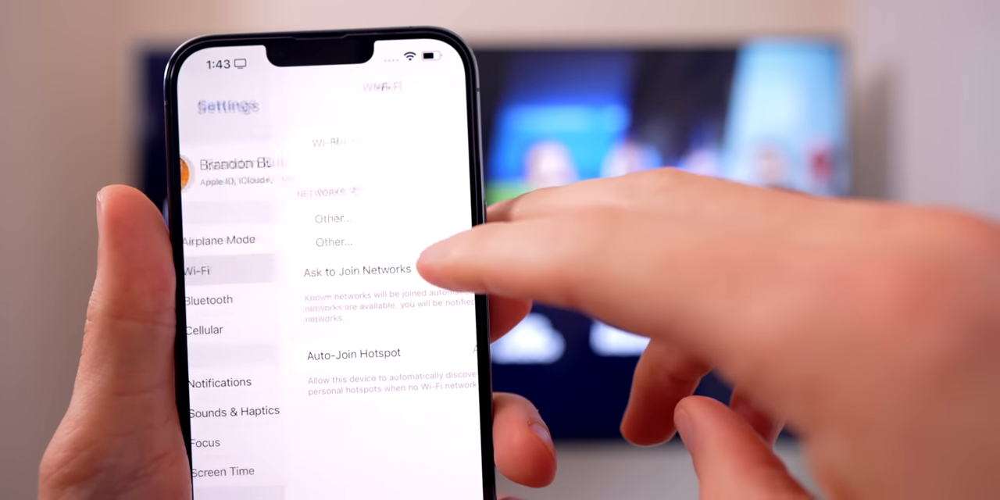